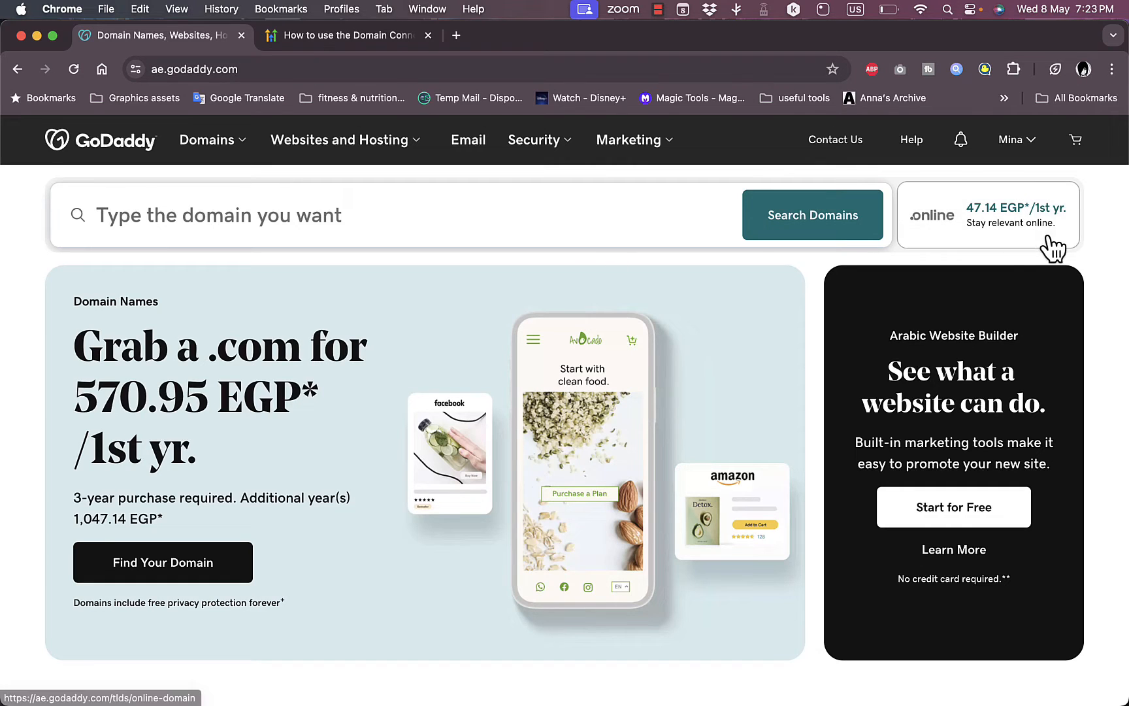
# - Go to My Products from the header account menu
pyautogui.click(1016, 140)
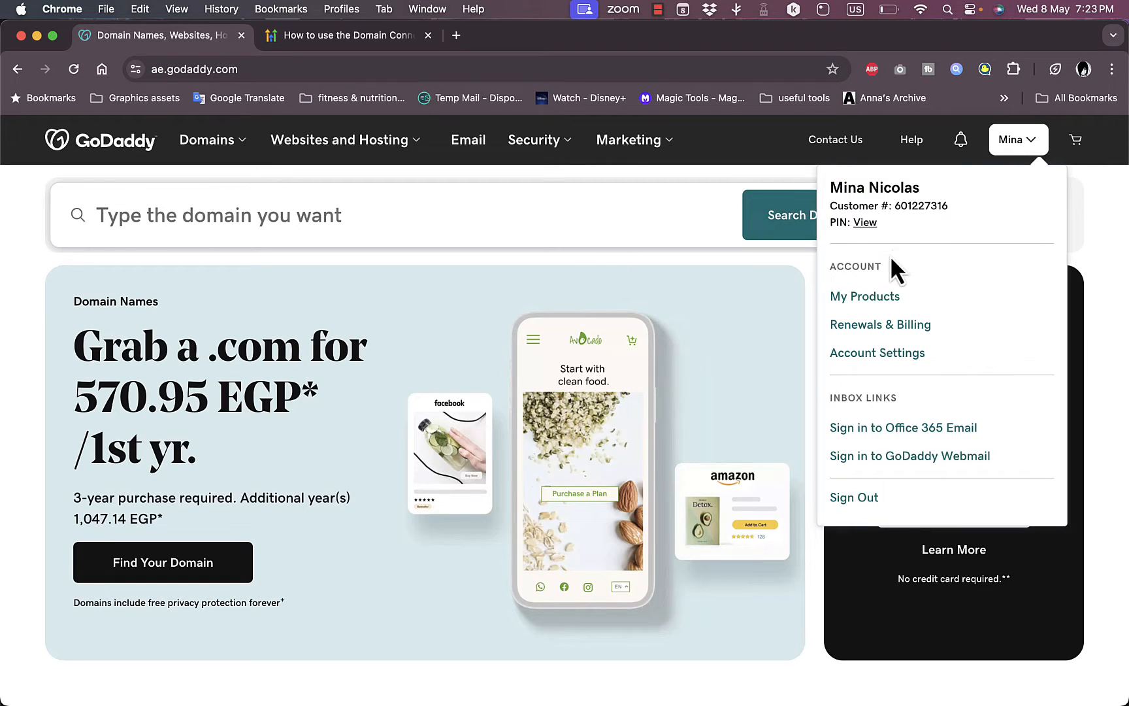
pyautogui.moveTo(945, 281)
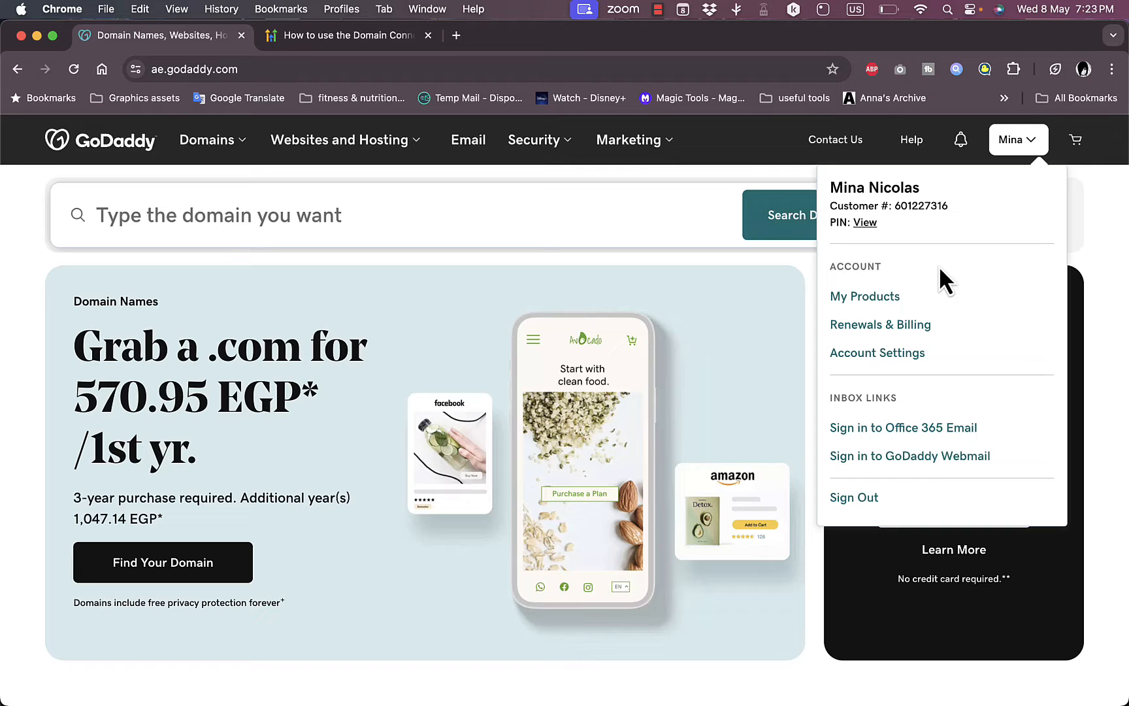
pyautogui.click(864, 296)
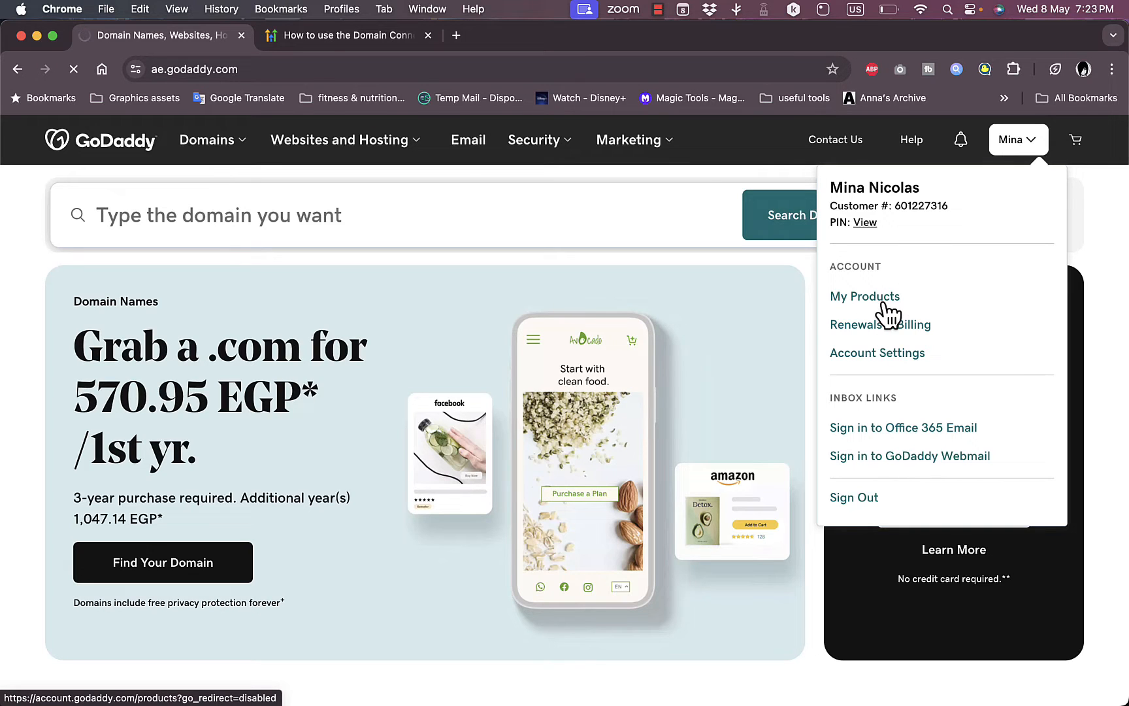
pyautogui.click(864, 295)
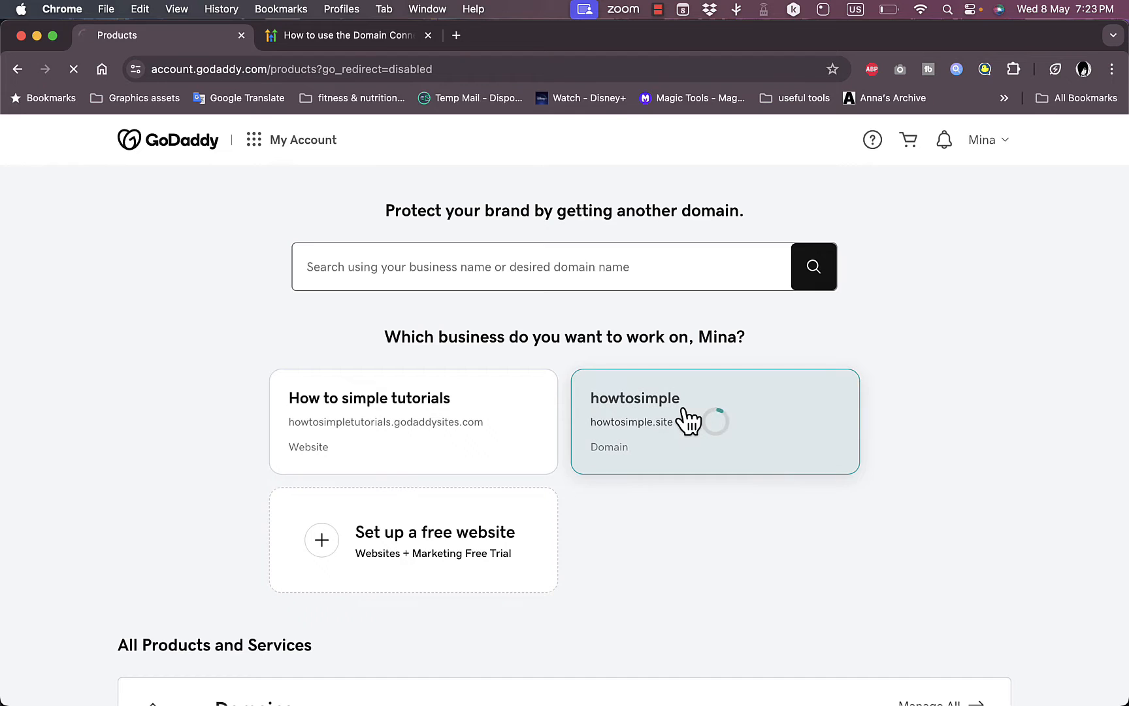
pyautogui.moveTo(662, 440)
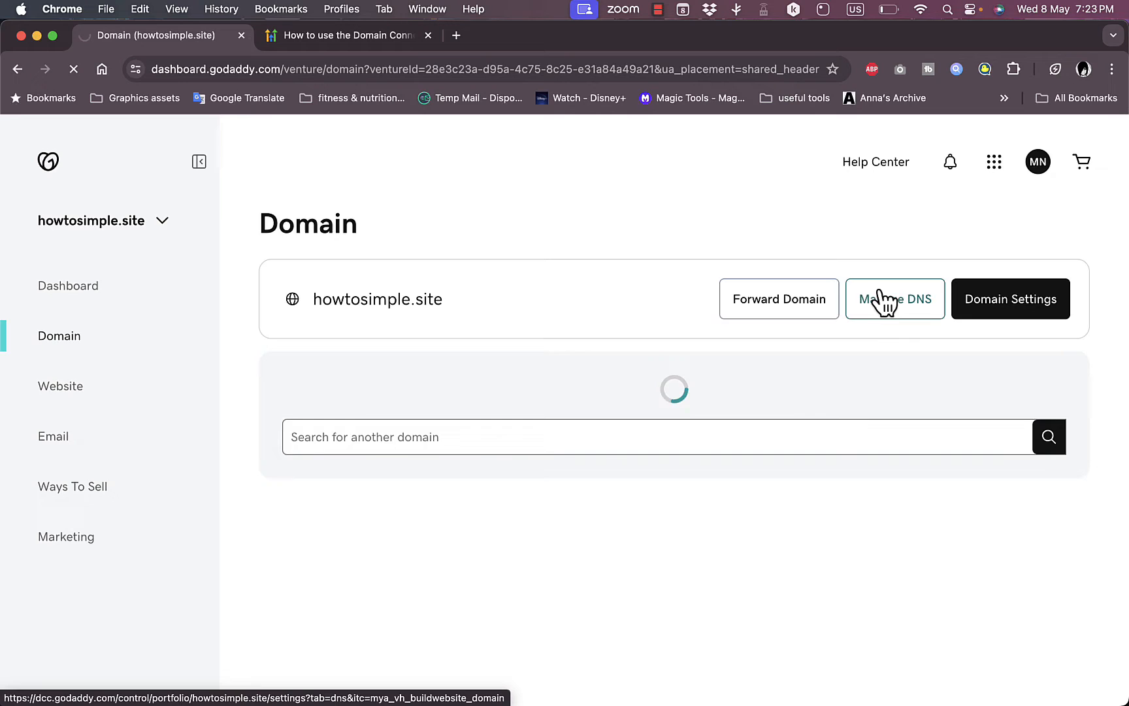
# - Open Manage DNS for the howtosimple.site domain
pyautogui.click(894, 299)
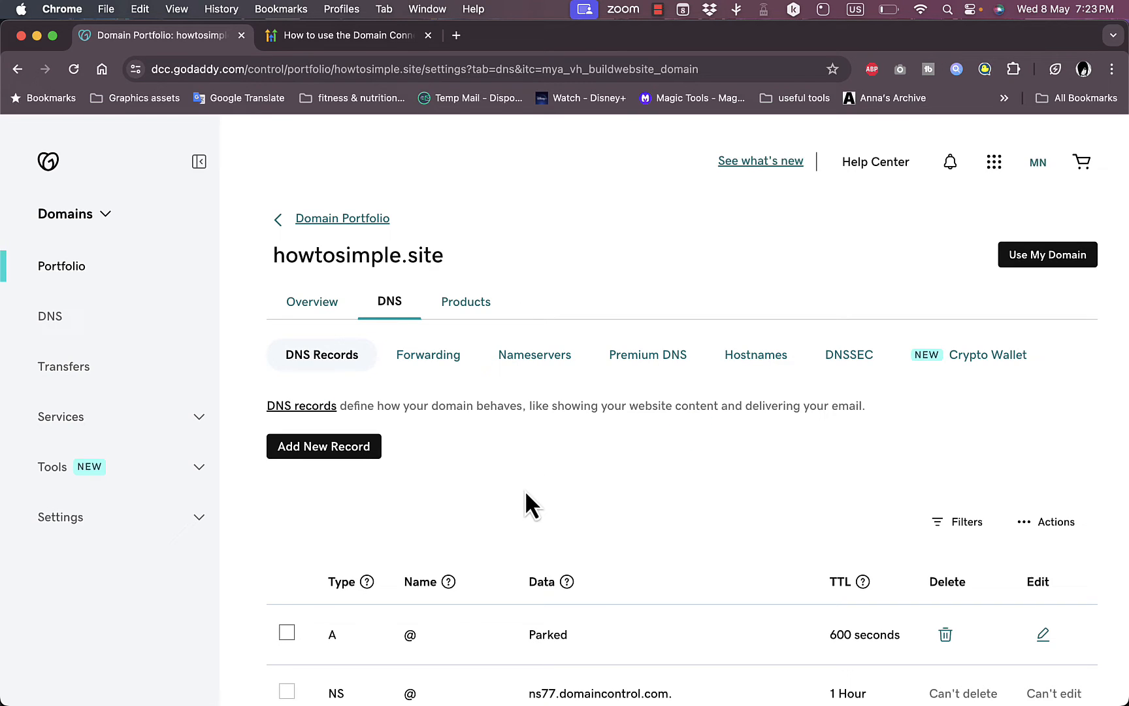
pyautogui.moveTo(572, 460)
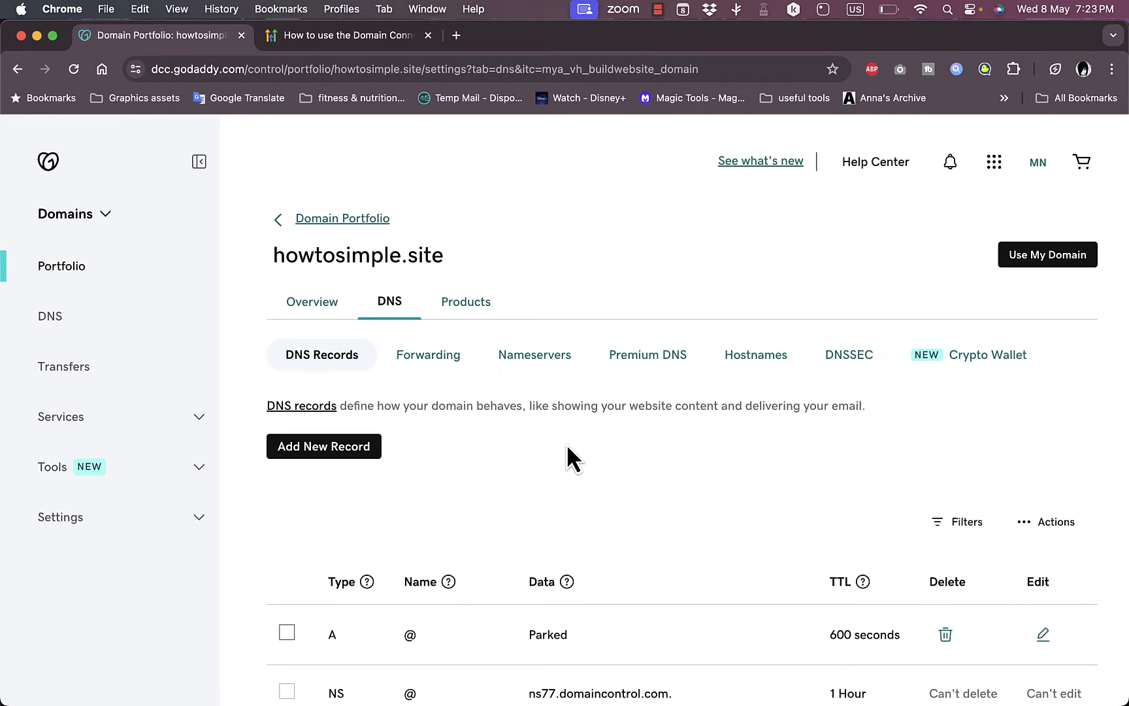
# - Switch to the 'How to use the Domain Connect feature' help article
pyautogui.click(338, 34)
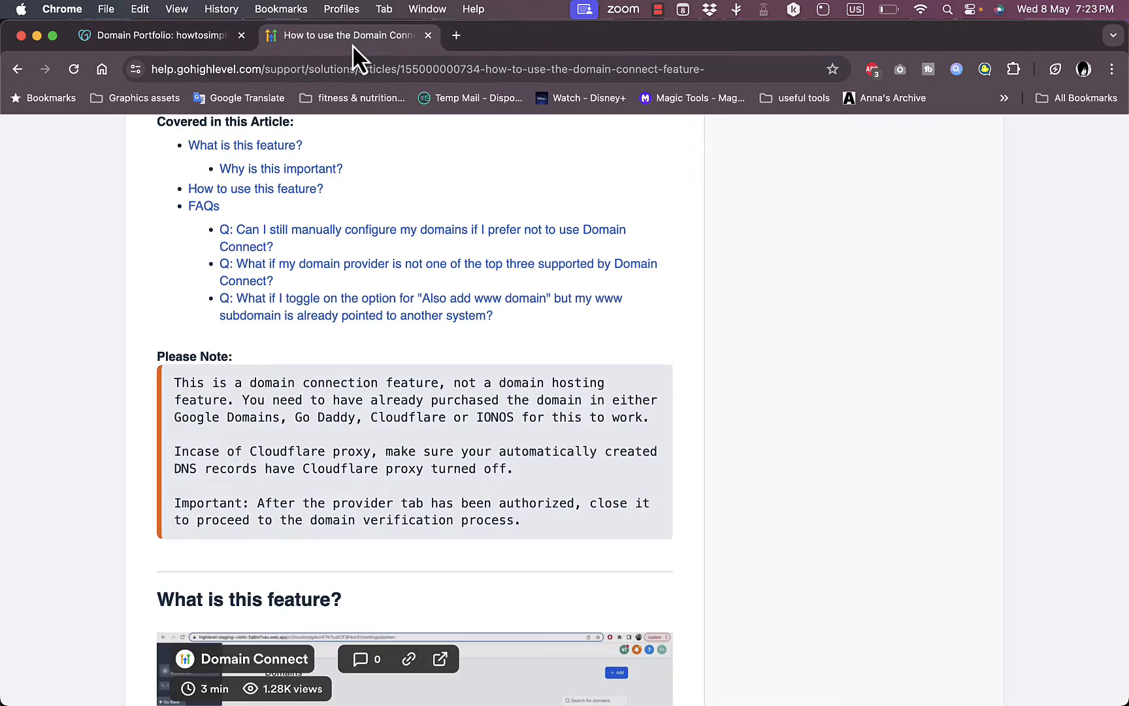
pyautogui.scroll(-3)
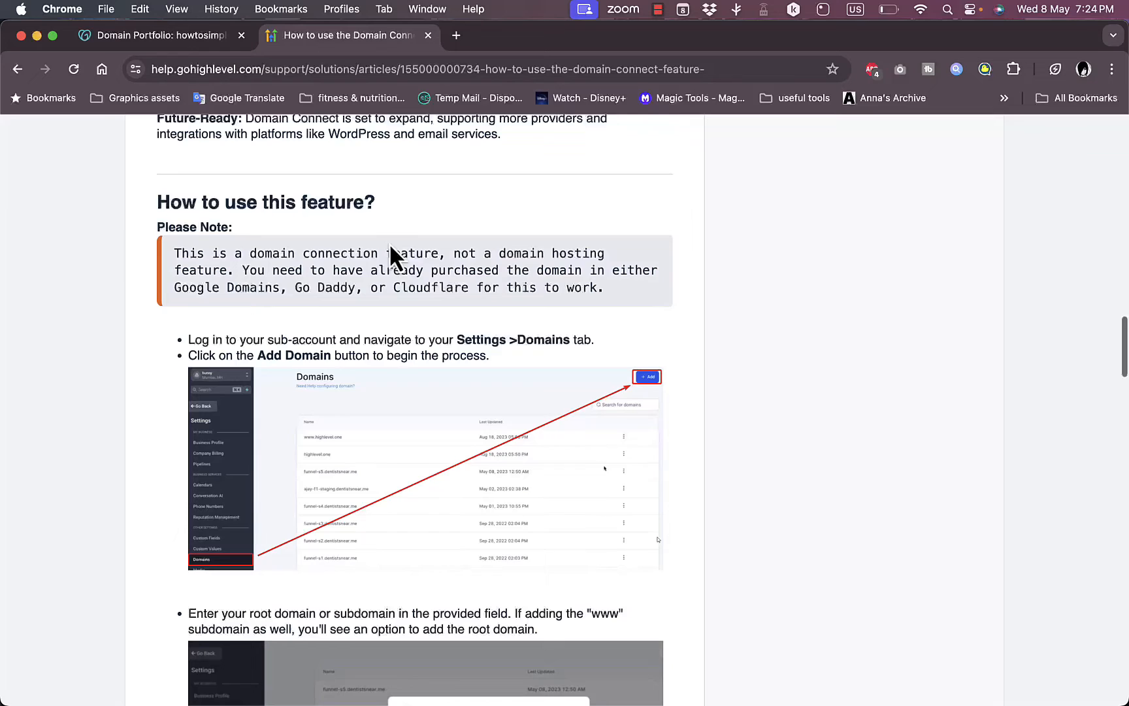
pyautogui.scroll(-3)
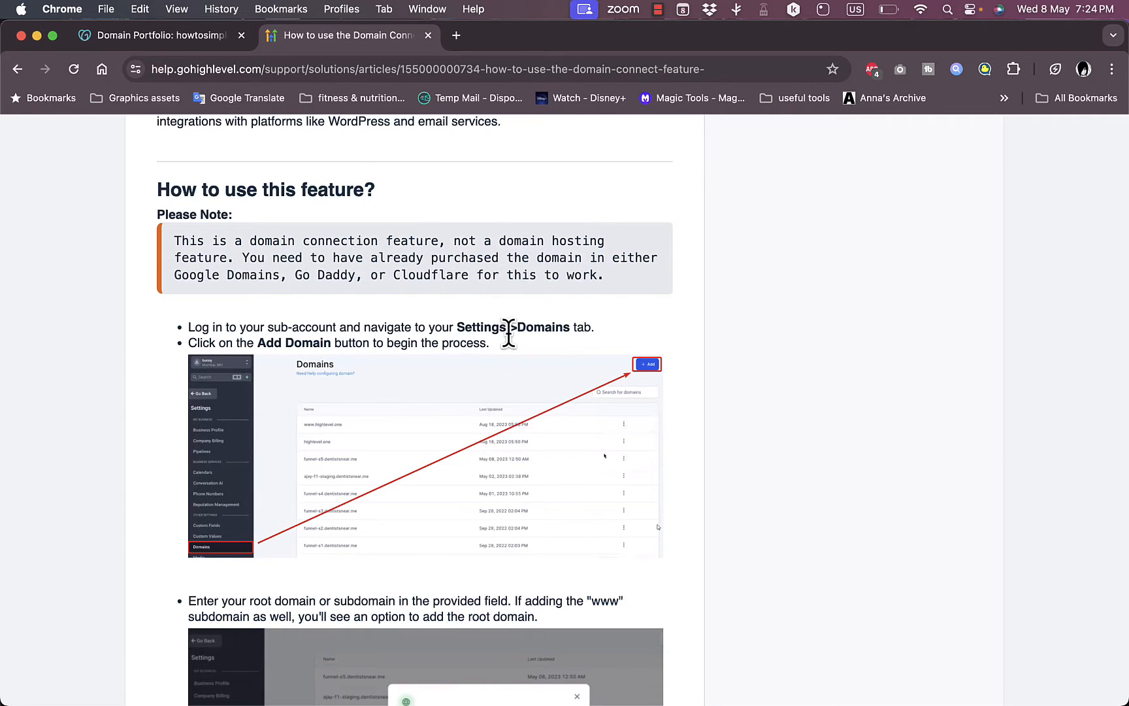
pyautogui.moveTo(281, 324)
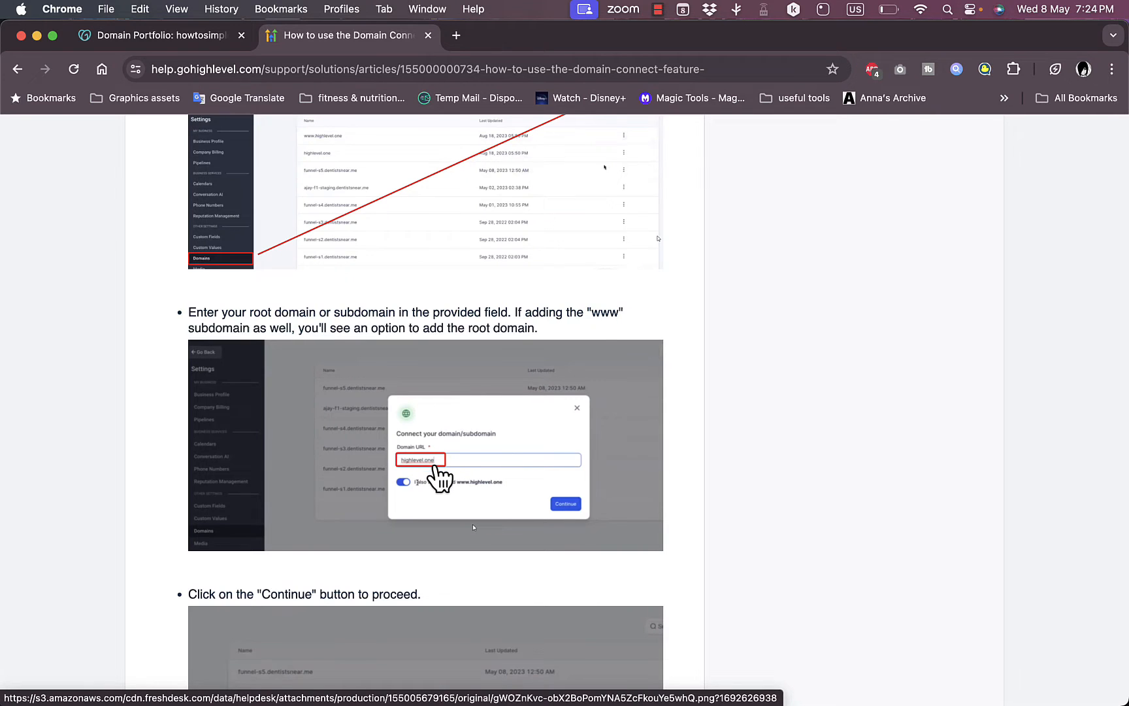
pyautogui.click(154, 34)
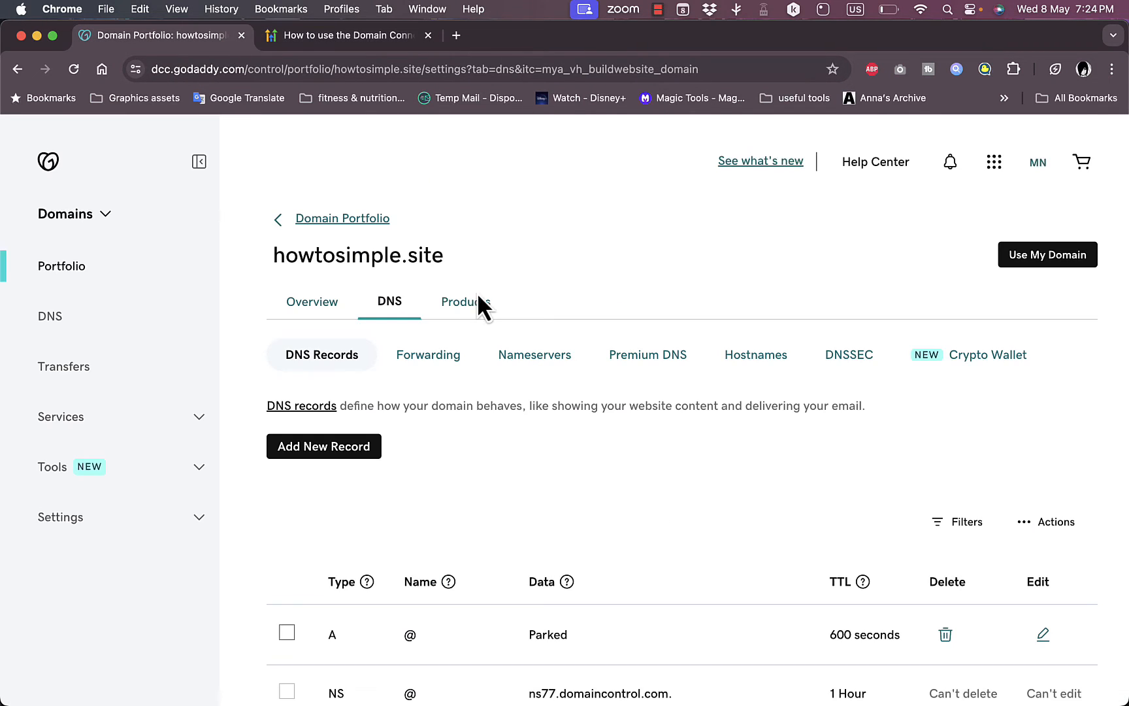
pyautogui.click(339, 34)
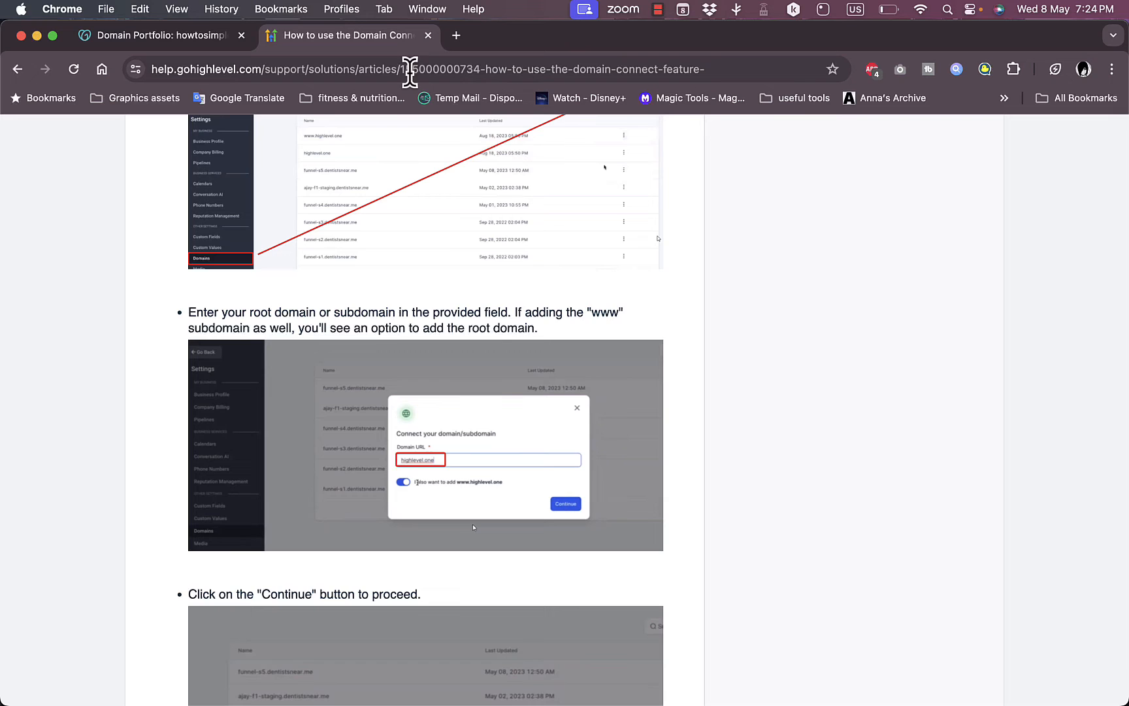
pyautogui.scroll(-3)
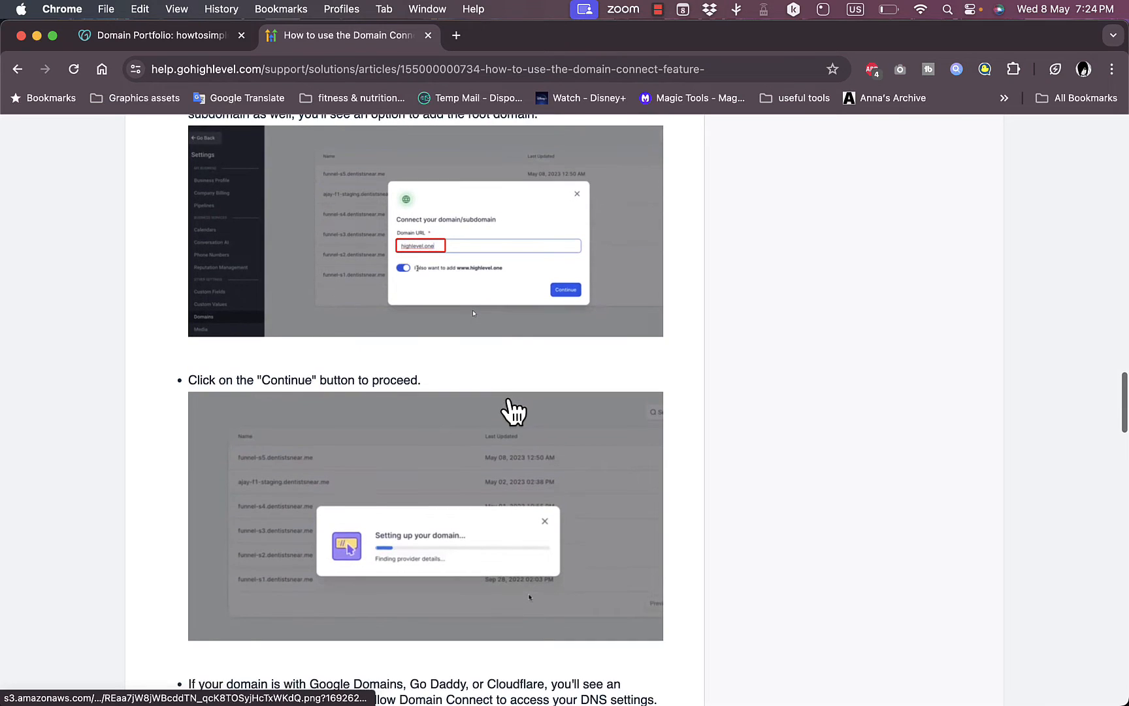
pyautogui.scroll(-3)
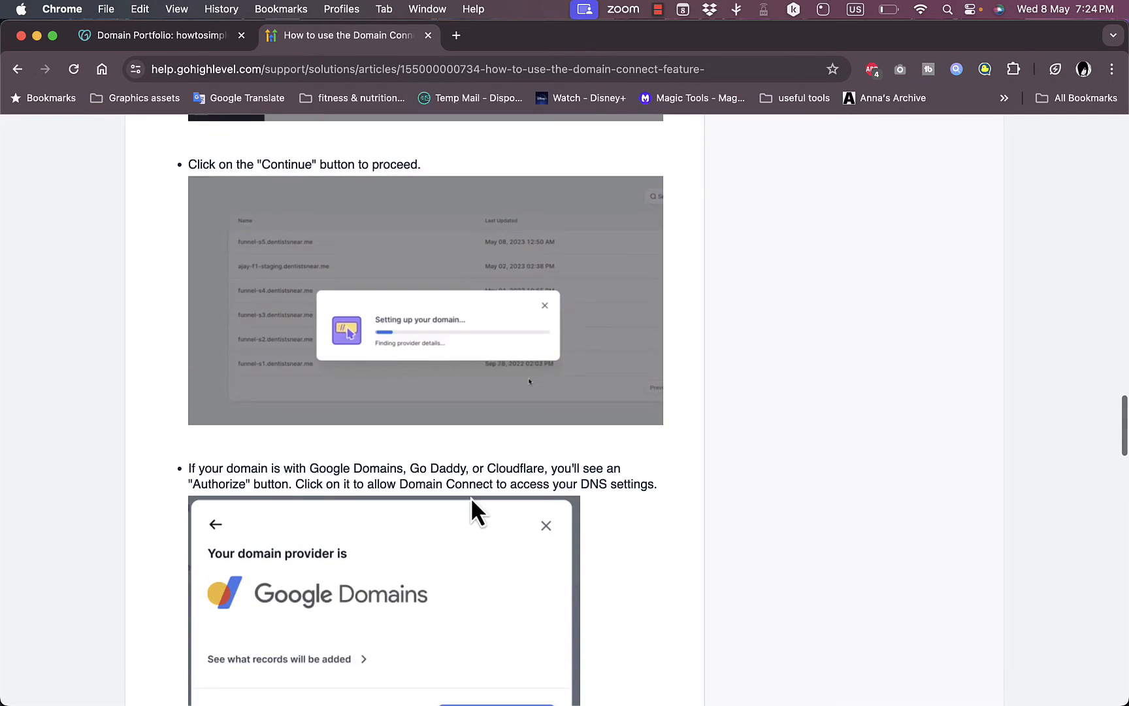
pyautogui.moveTo(320, 610)
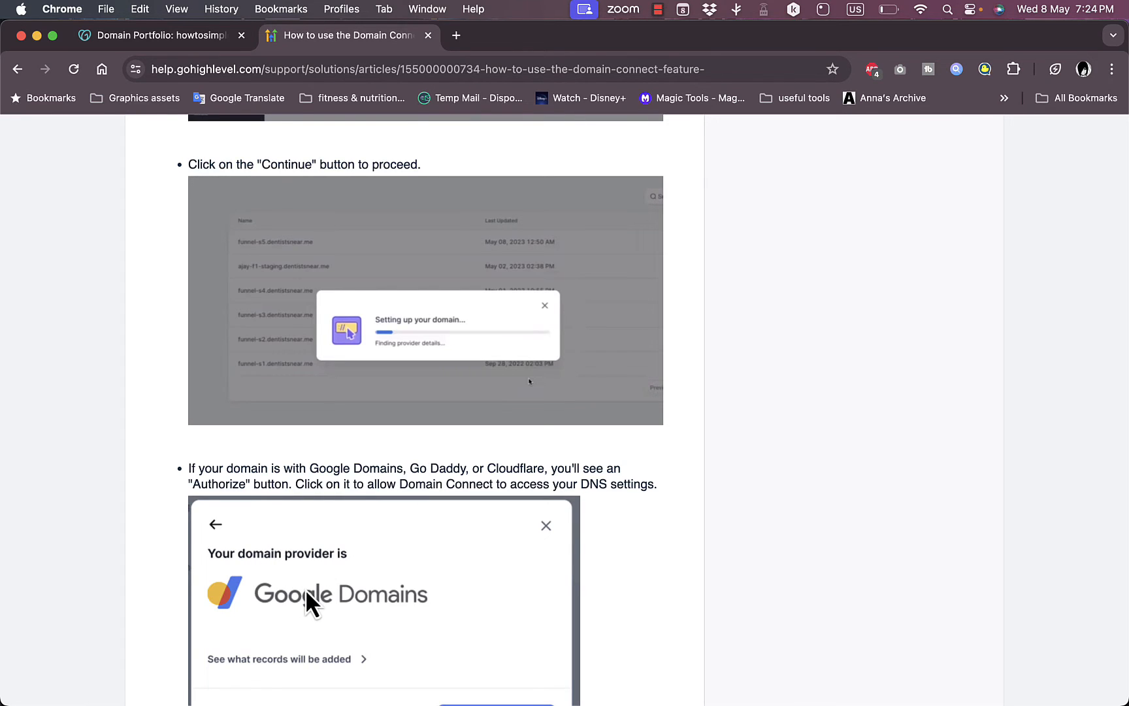
pyautogui.moveTo(425, 569)
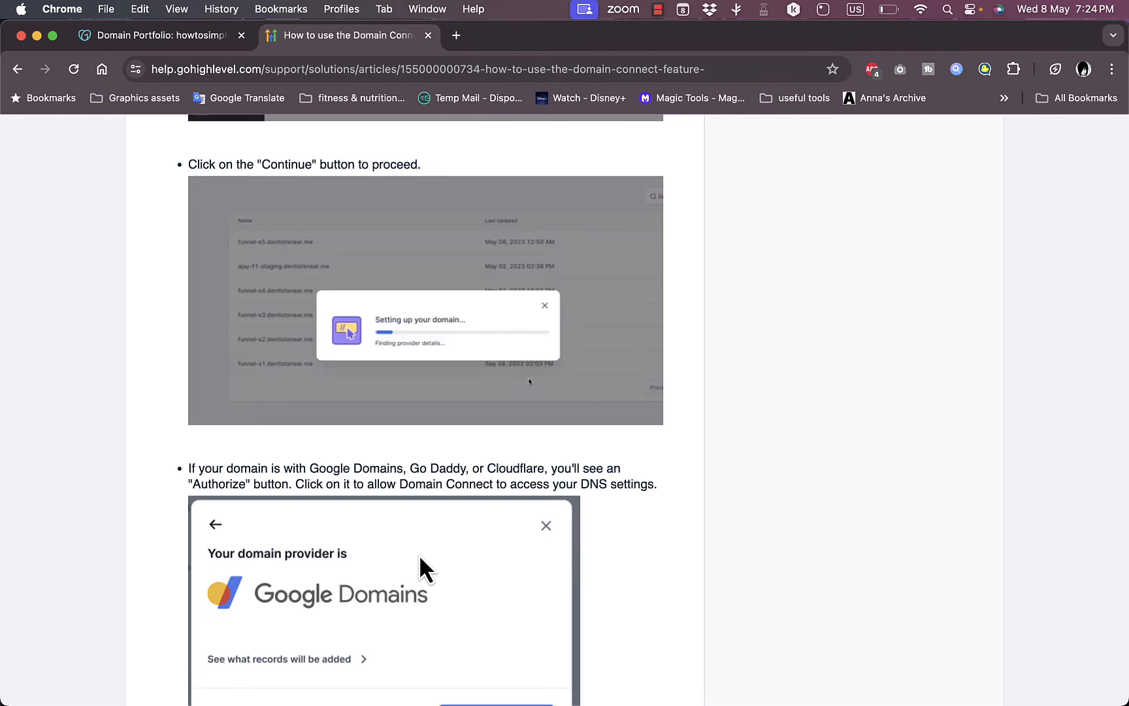
pyautogui.scroll(-3)
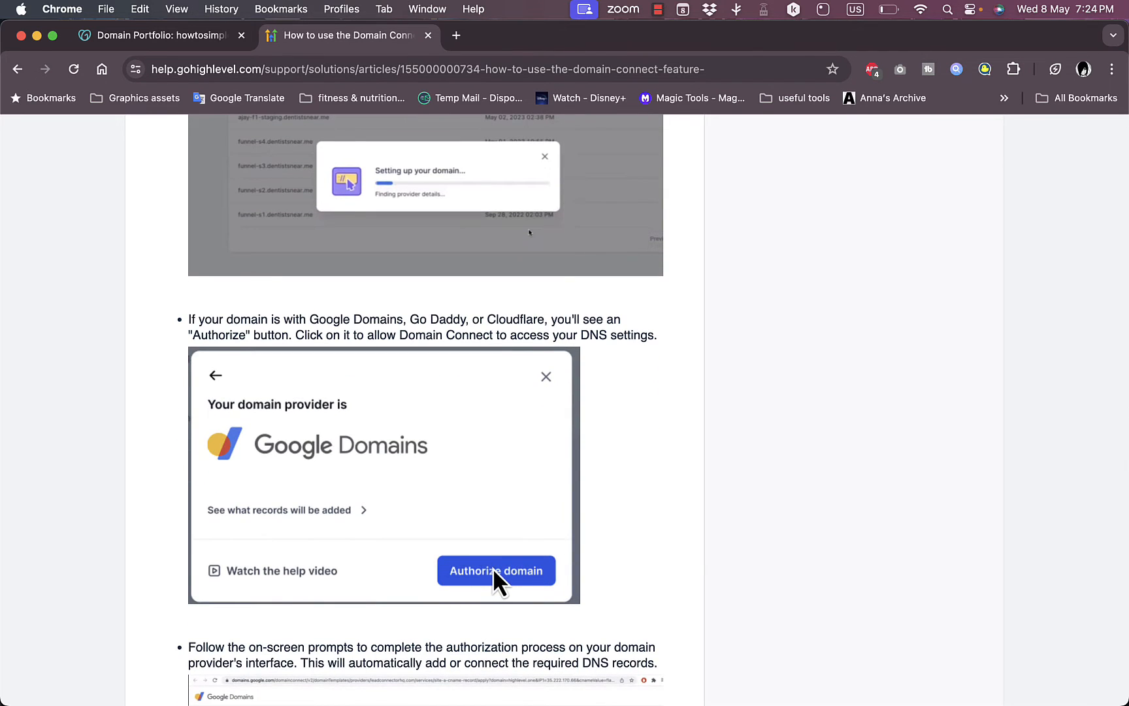
pyautogui.scroll(-3)
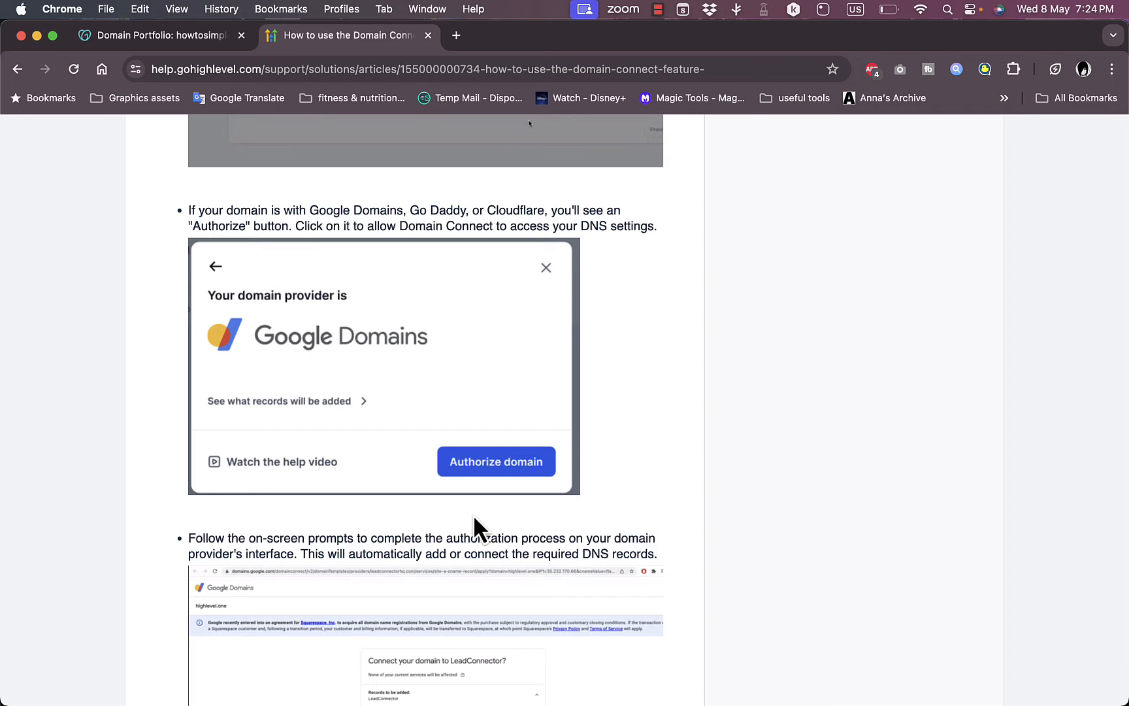
pyautogui.scroll(-3)
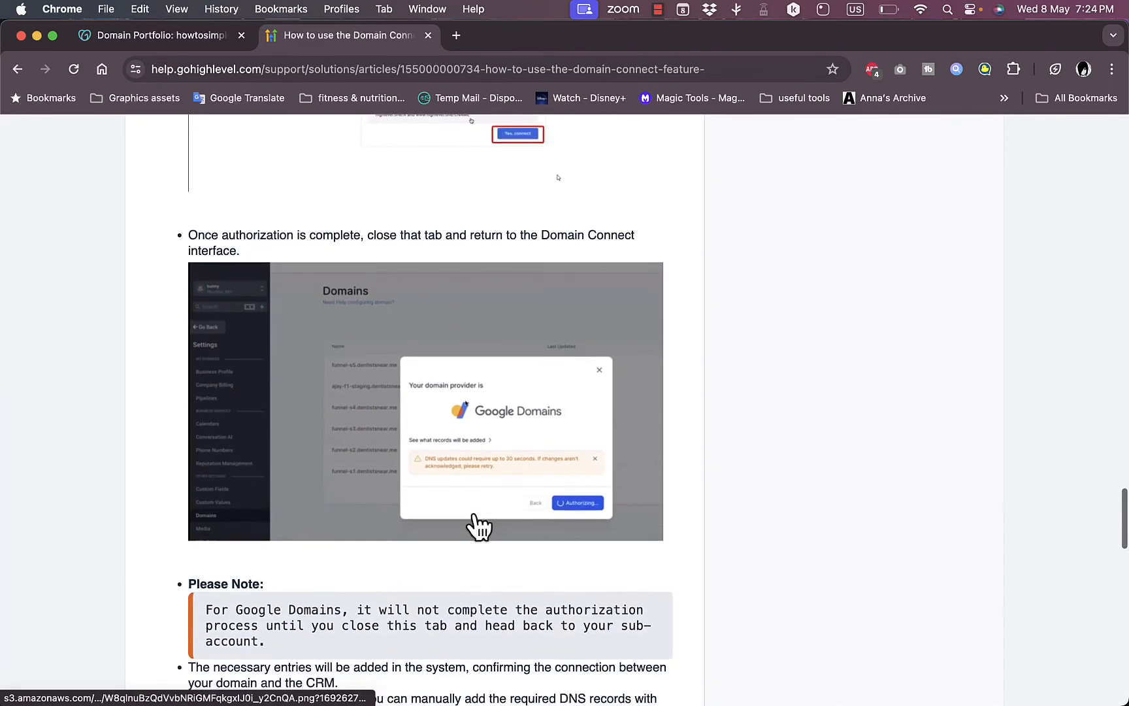
pyautogui.scroll(-3)
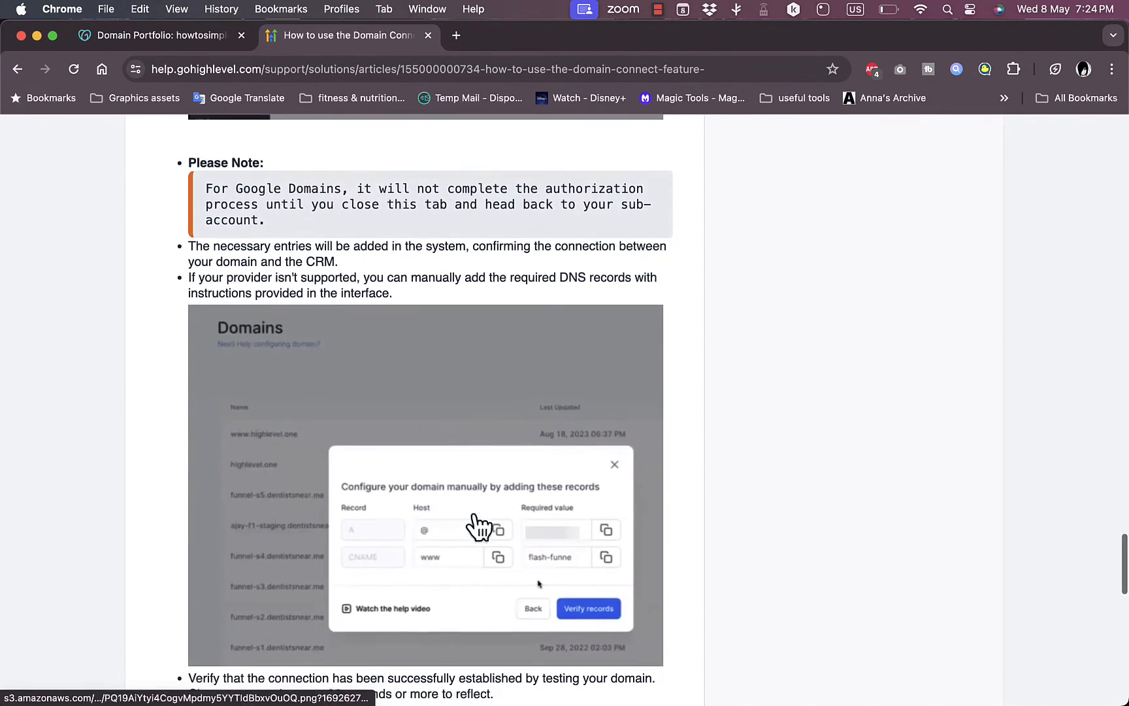
pyautogui.moveTo(433, 583)
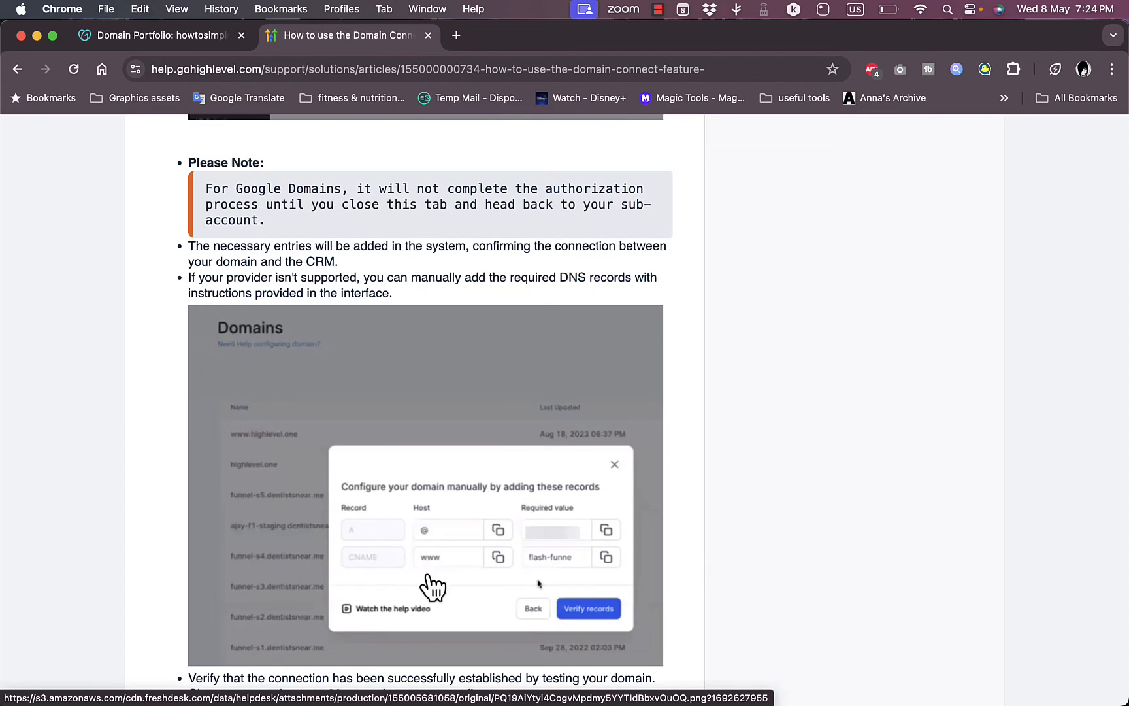
pyautogui.moveTo(472, 540)
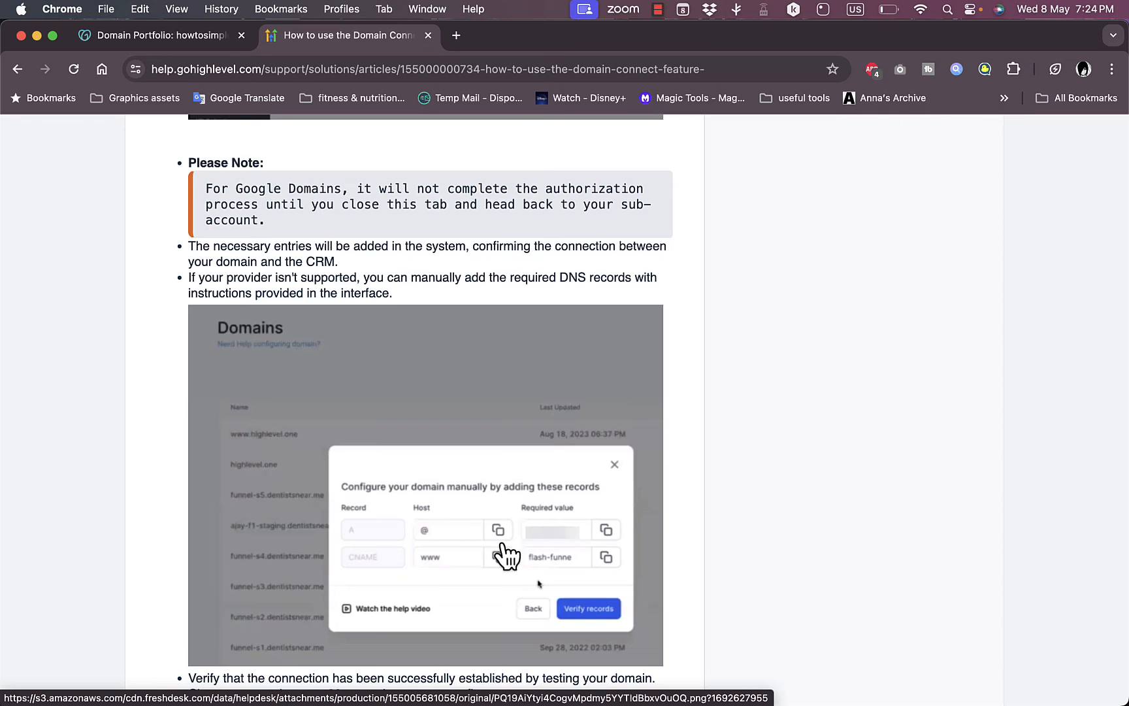
pyautogui.moveTo(468, 540)
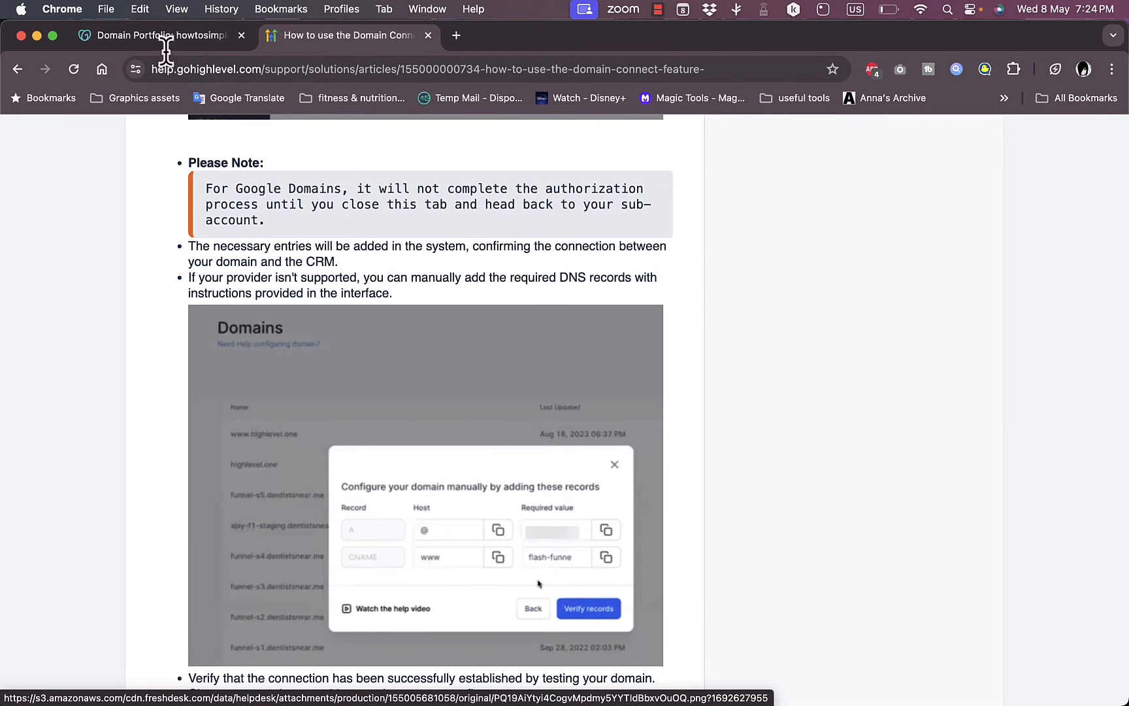
# - Back on the howtosimple.site DNS records, begin a blank Add New Record form
pyautogui.click(158, 34)
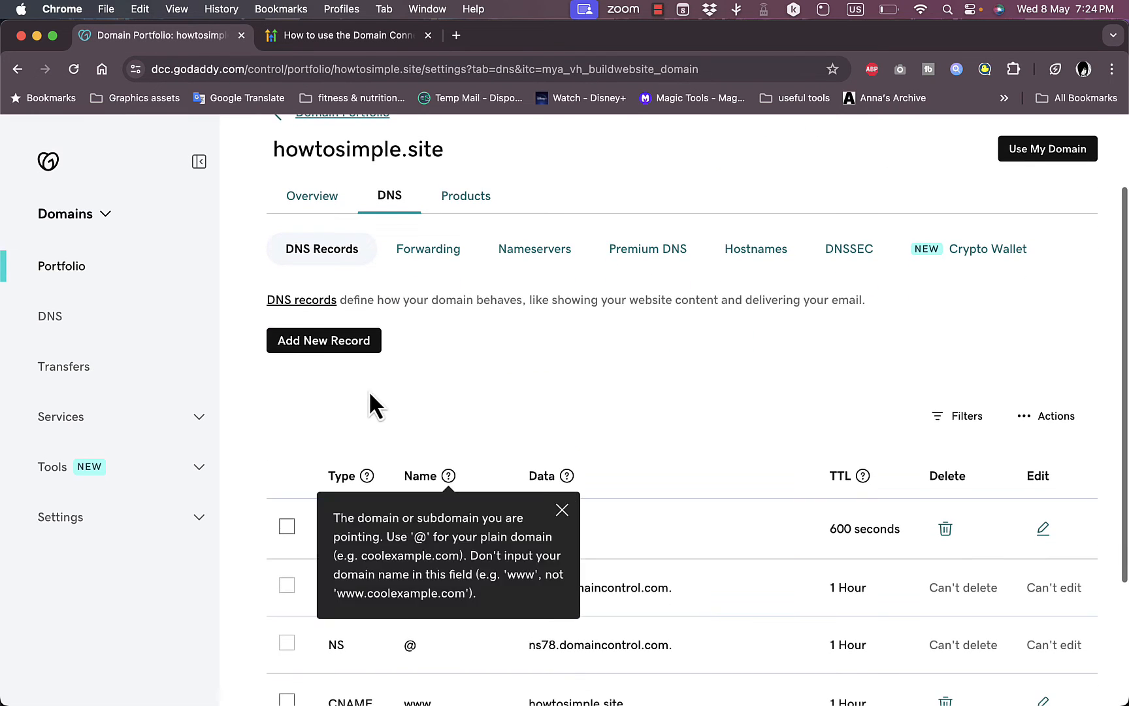
pyautogui.click(323, 340)
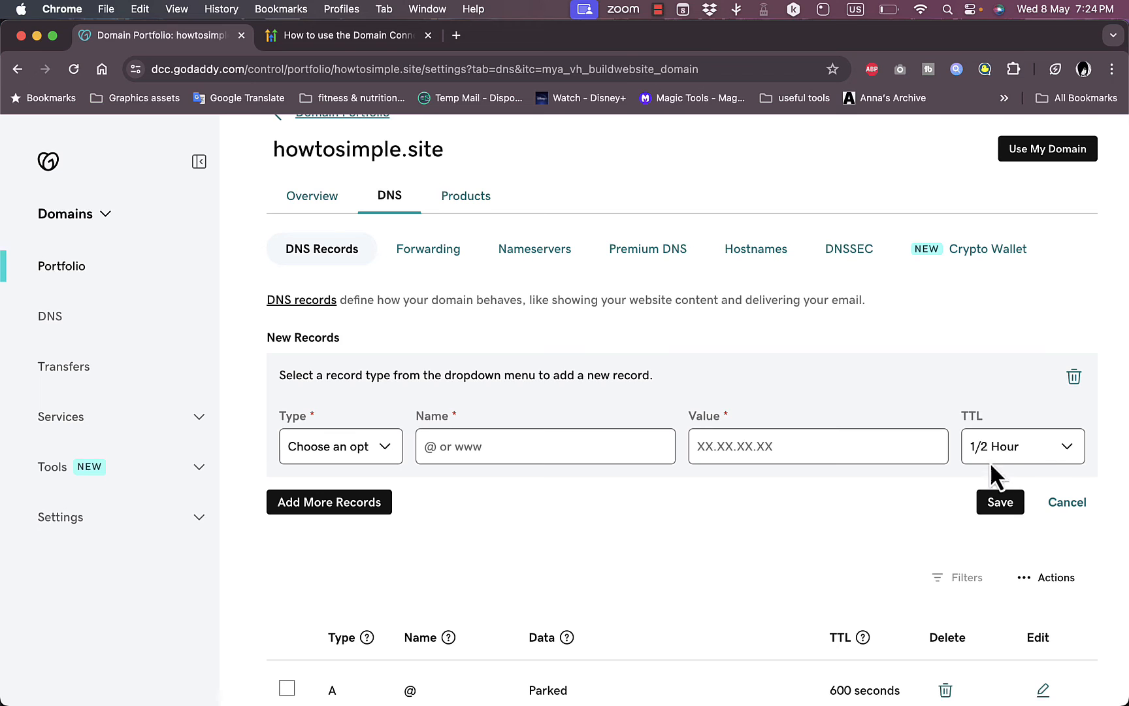
pyautogui.moveTo(385, 69)
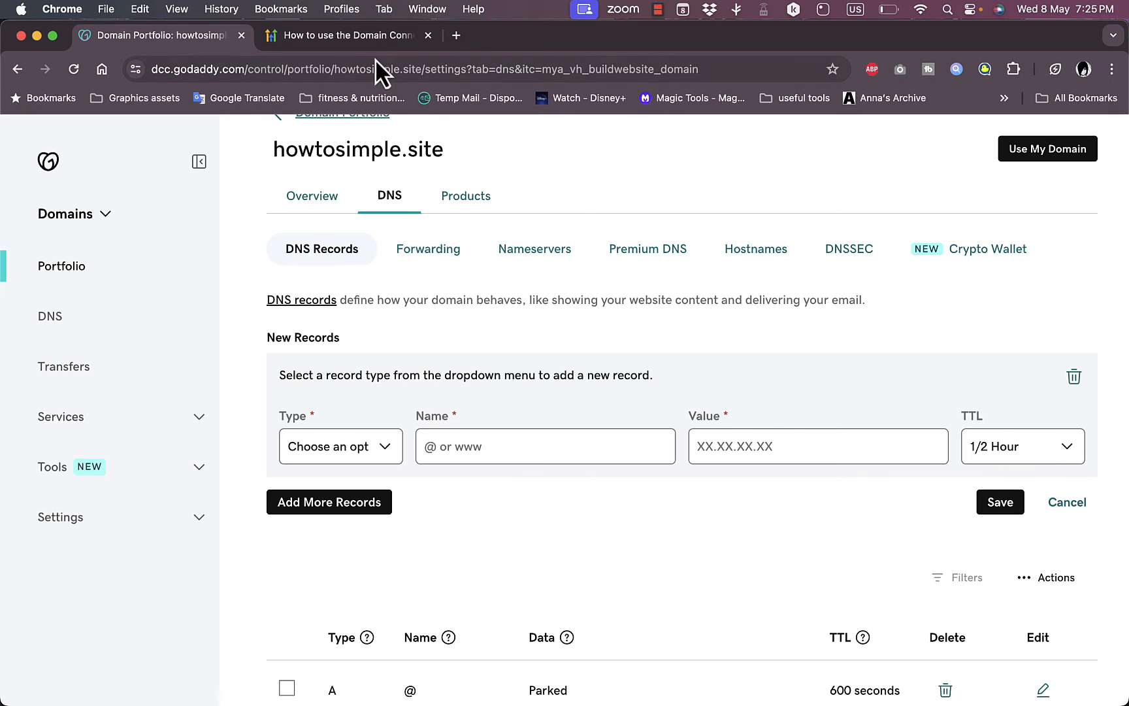
# - Return to the Domain Connect article and scroll past the manual records table to the verification step
pyautogui.click(345, 34)
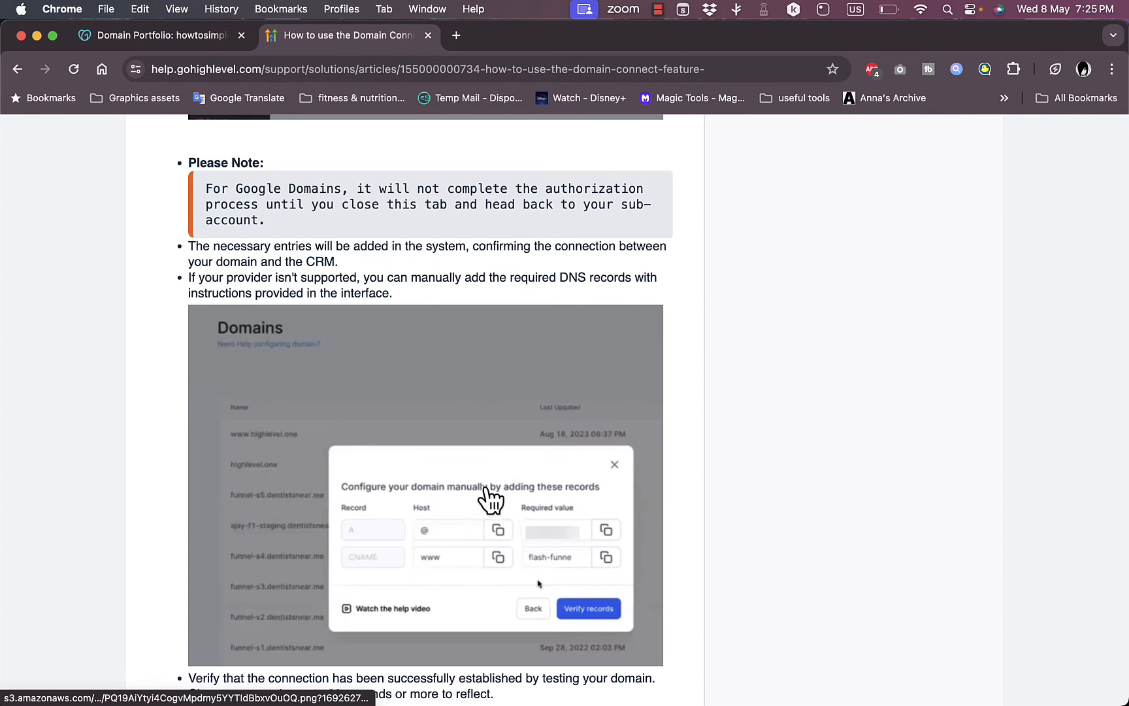
pyautogui.moveTo(472, 544)
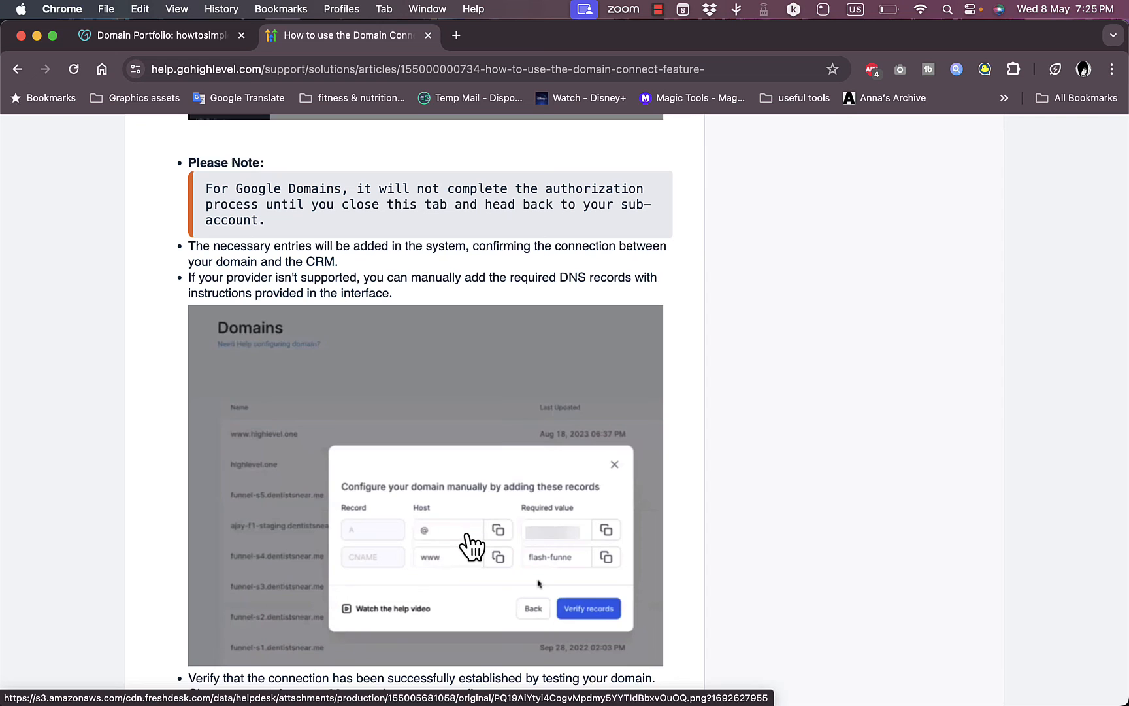
pyautogui.scroll(-3)
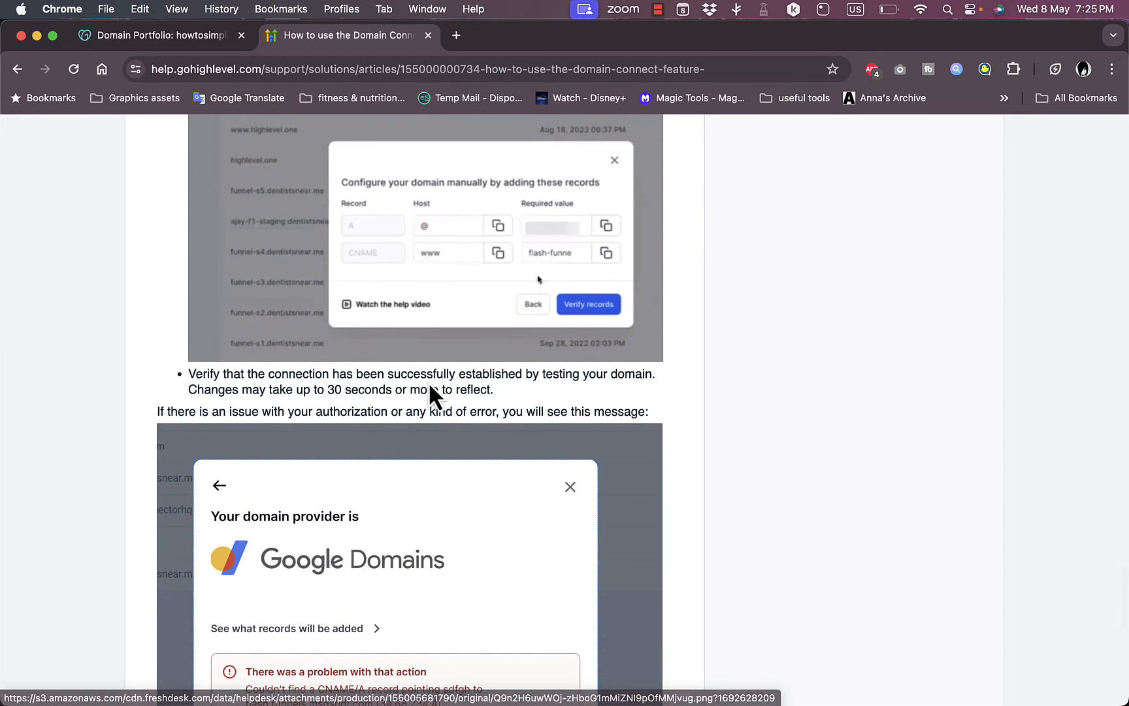